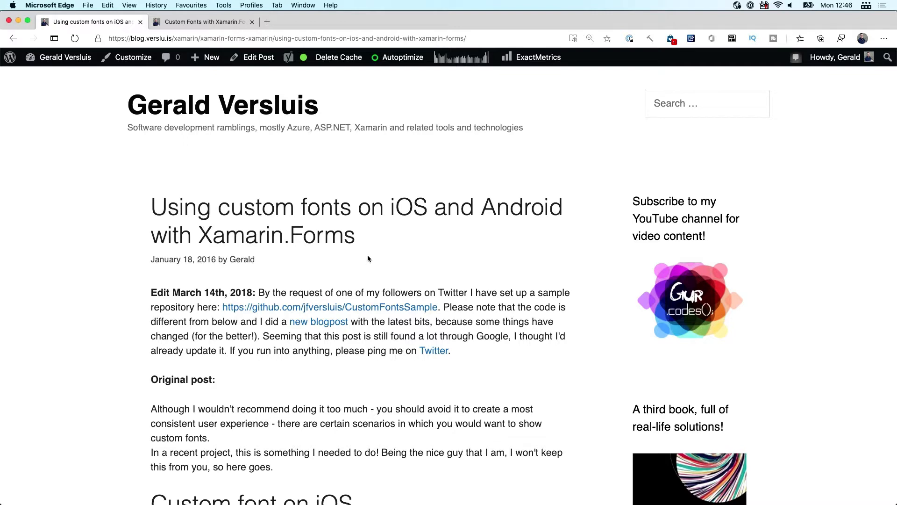
pyautogui.moveTo(377, 278)
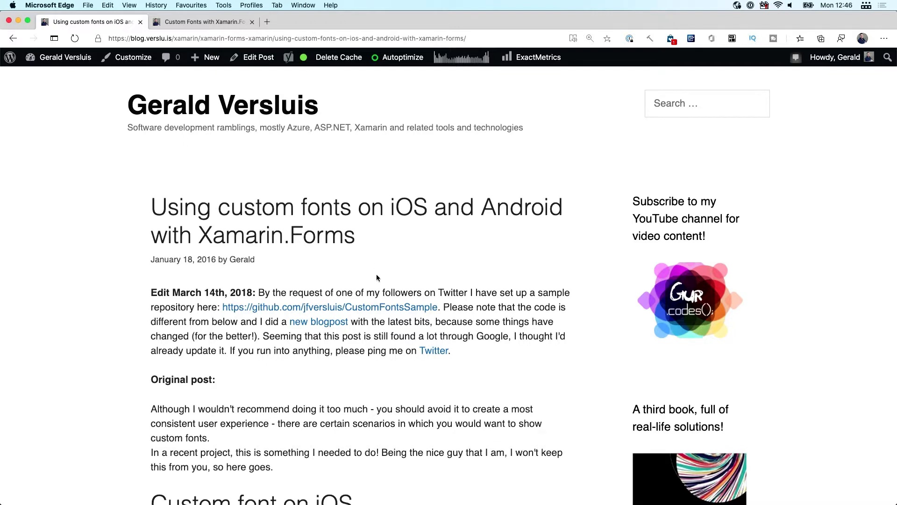
# Step: Read the original custom fonts article through iOS into Android, highlighting info.plist
pyautogui.scroll(-3)
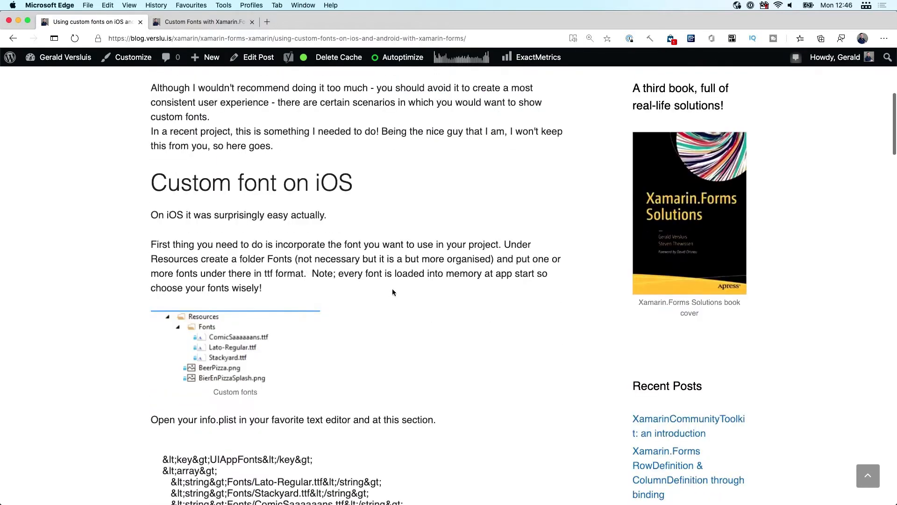
pyautogui.scroll(-3)
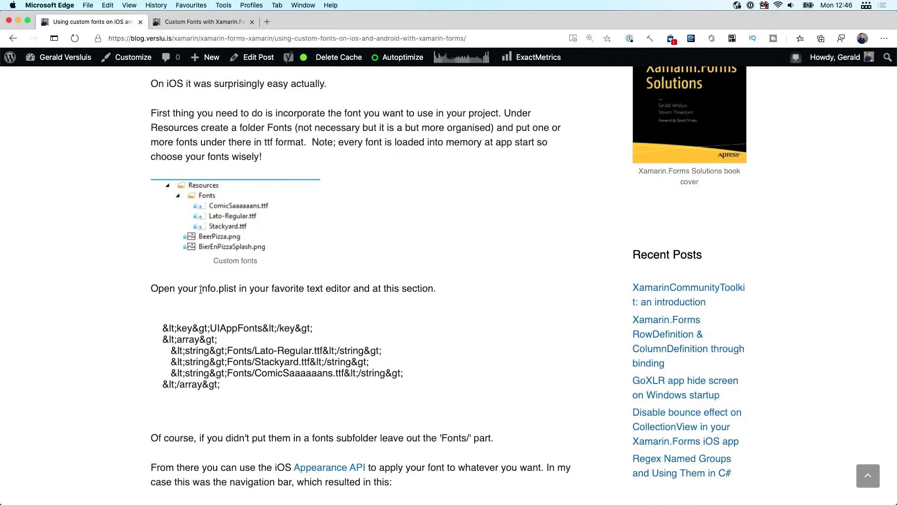
pyautogui.doubleClick(219, 288)
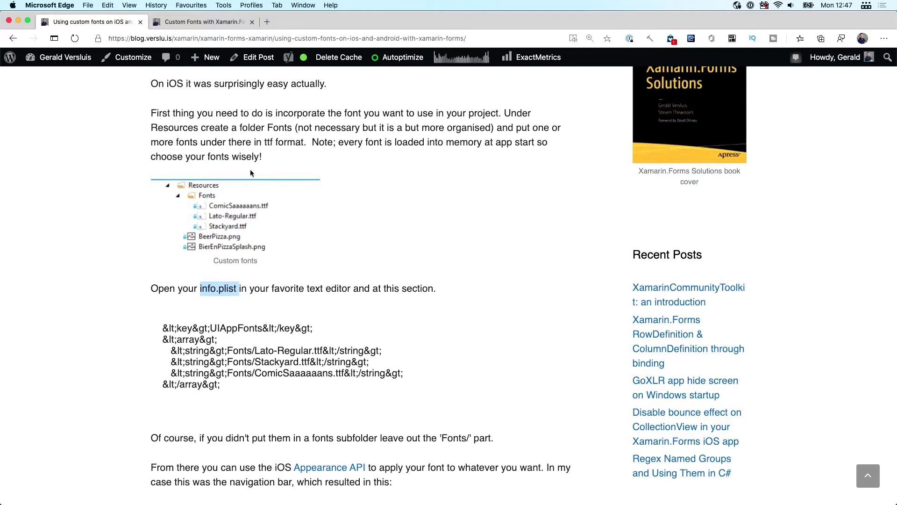
pyautogui.moveTo(274, 258)
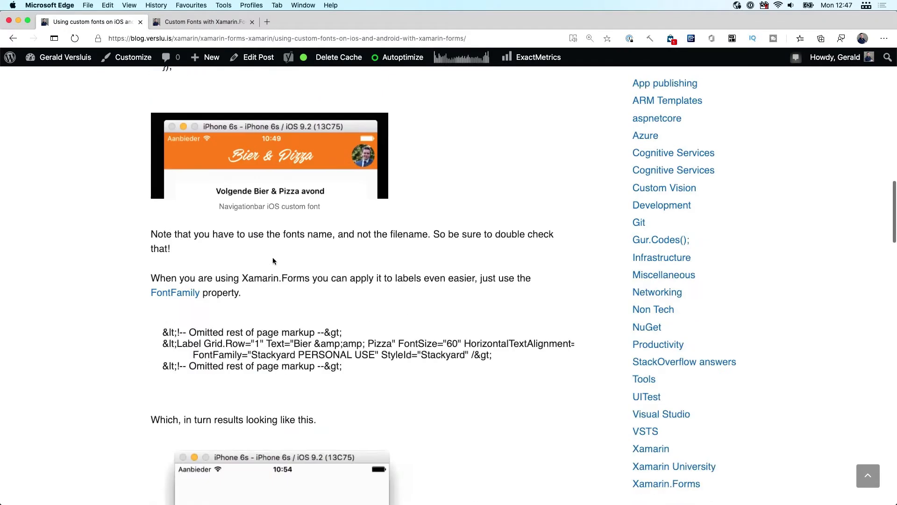
pyautogui.scroll(-3)
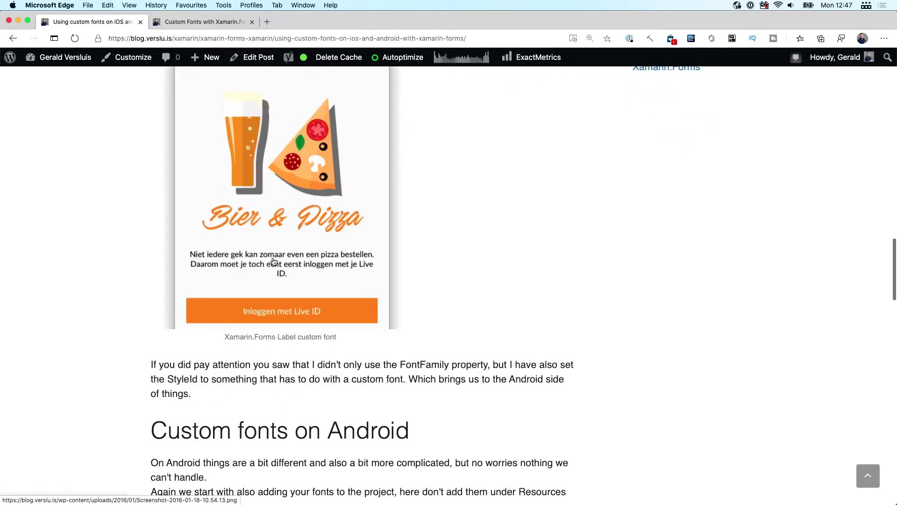
pyautogui.scroll(-3)
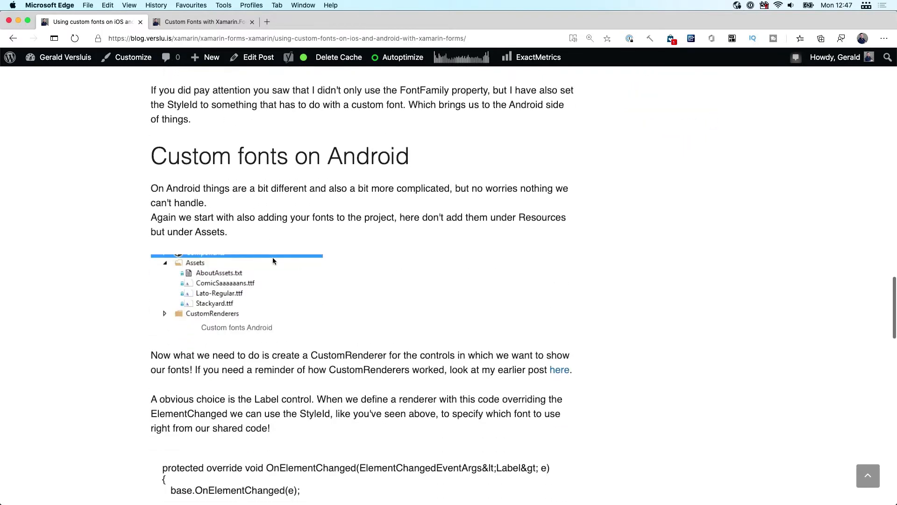
pyautogui.moveTo(253, 260)
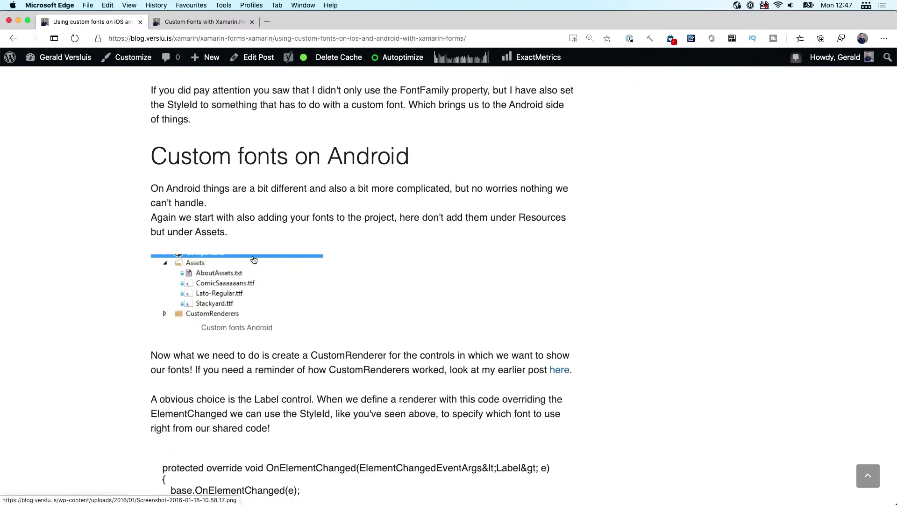
pyautogui.moveTo(240, 269)
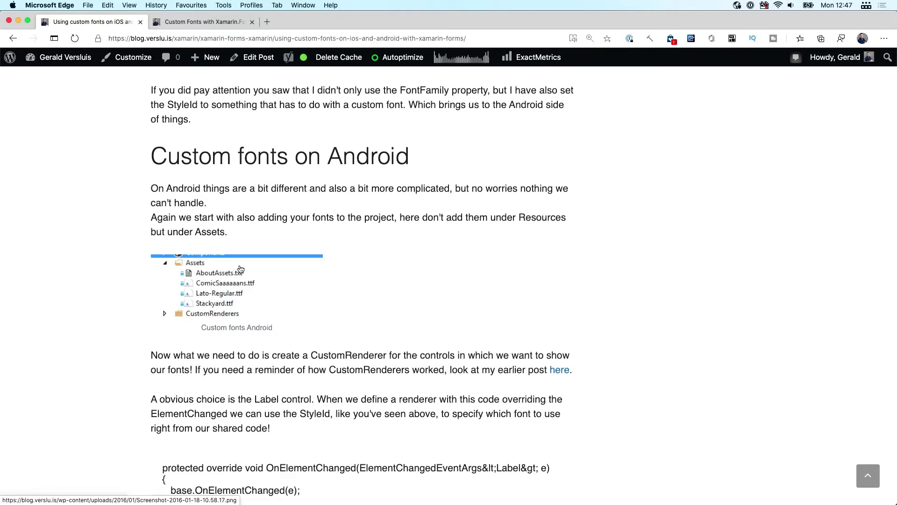
pyautogui.scroll(-3)
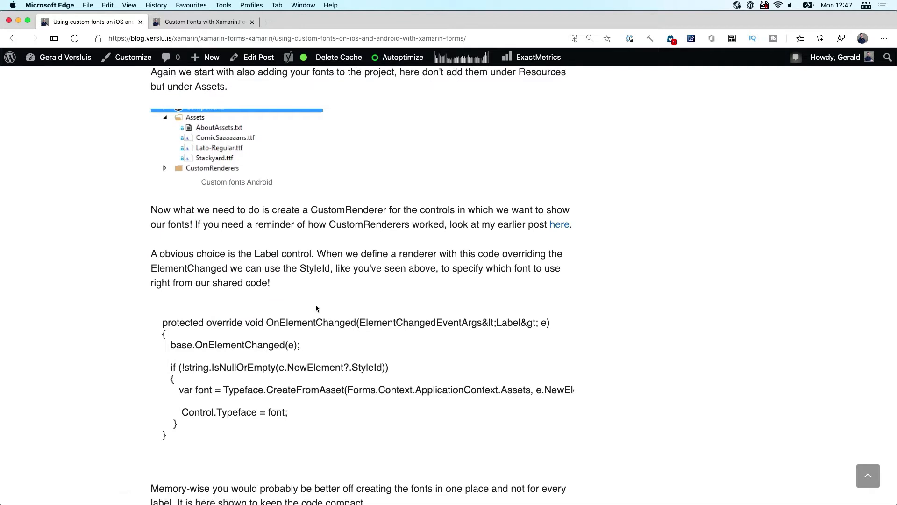
pyautogui.moveTo(307, 319)
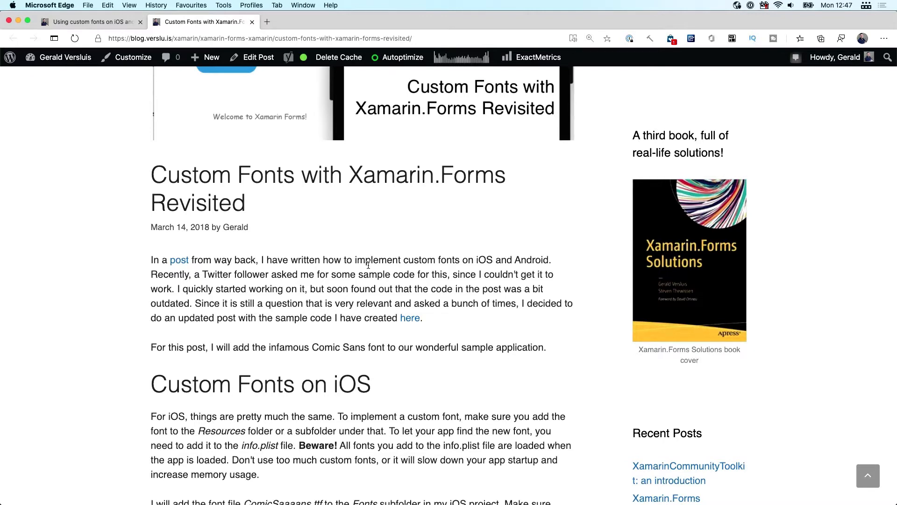
pyautogui.scroll(-3)
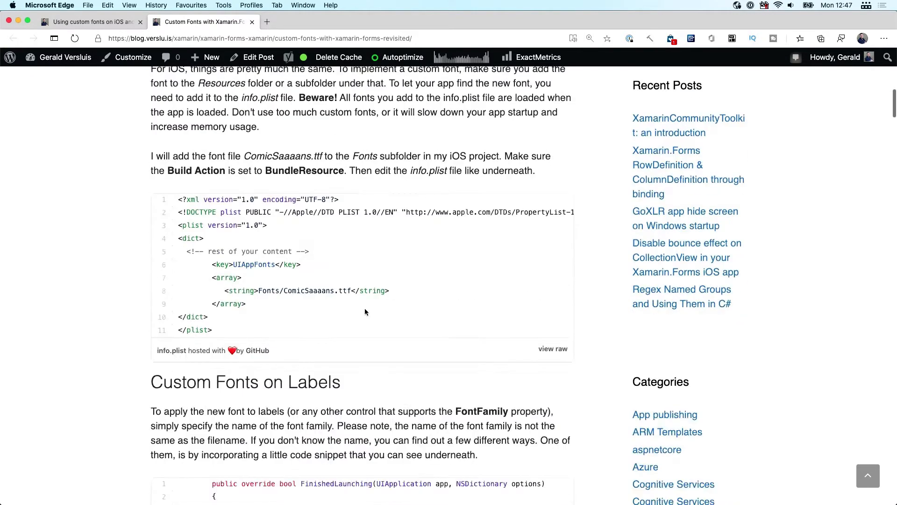
pyautogui.scroll(-3)
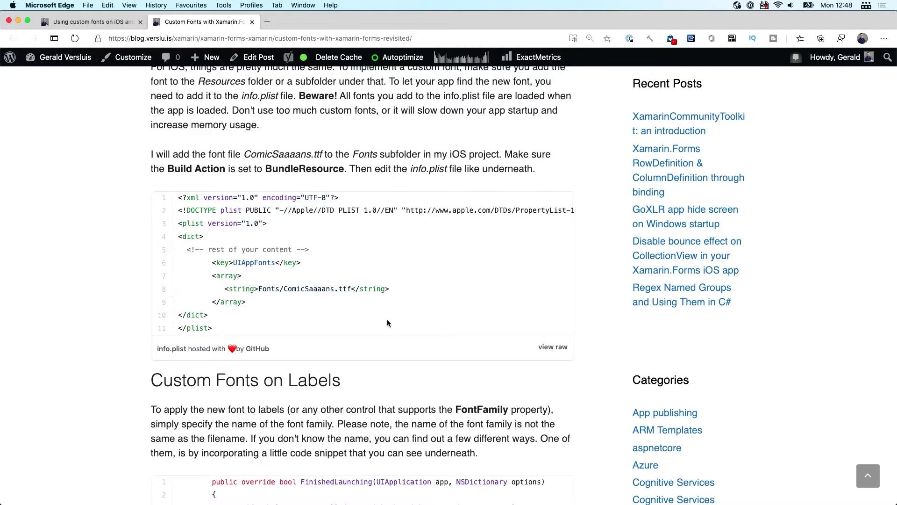
pyautogui.scroll(-3)
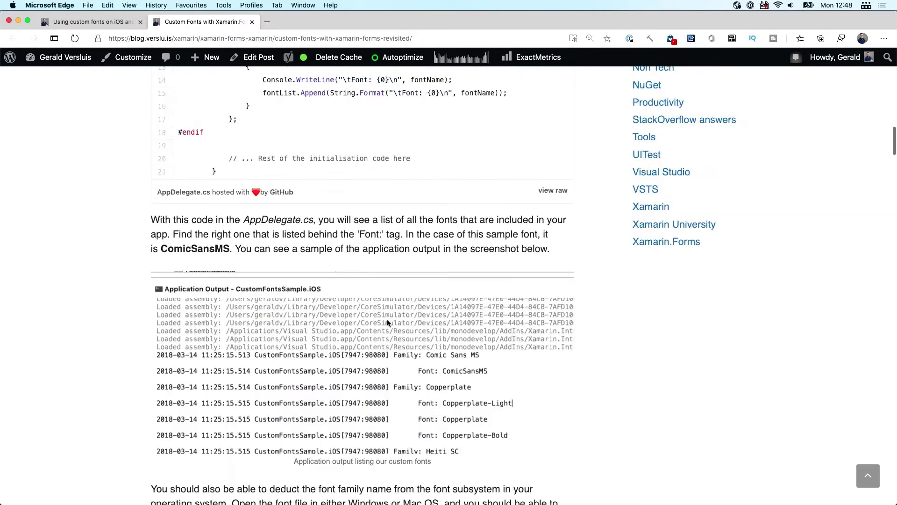
pyautogui.scroll(-3)
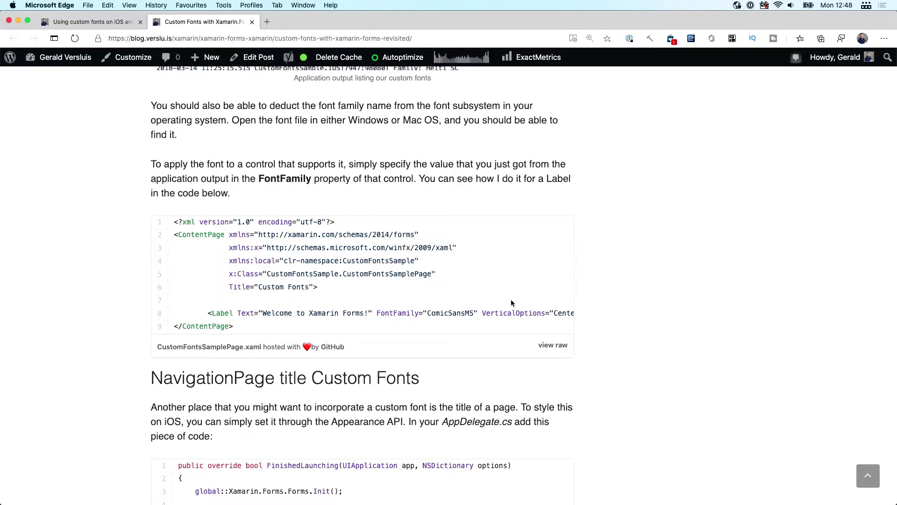
pyautogui.moveTo(510, 303)
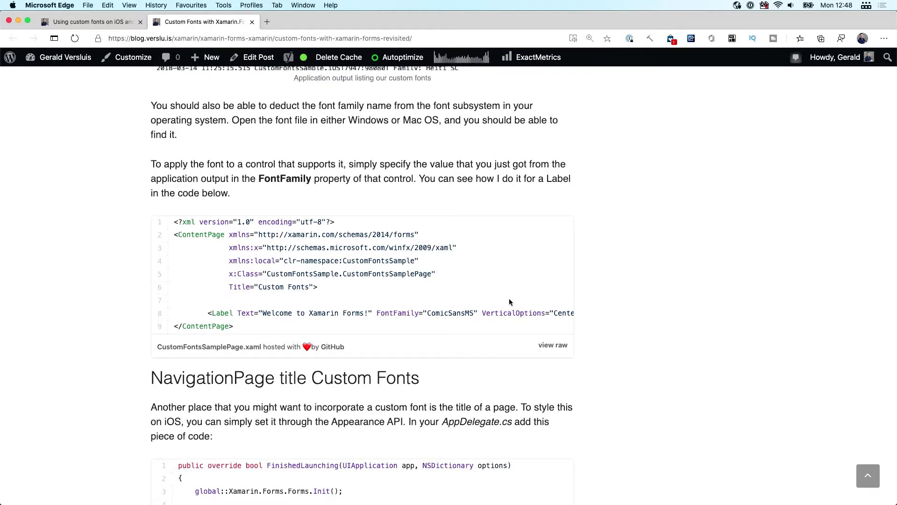
pyautogui.scroll(-3)
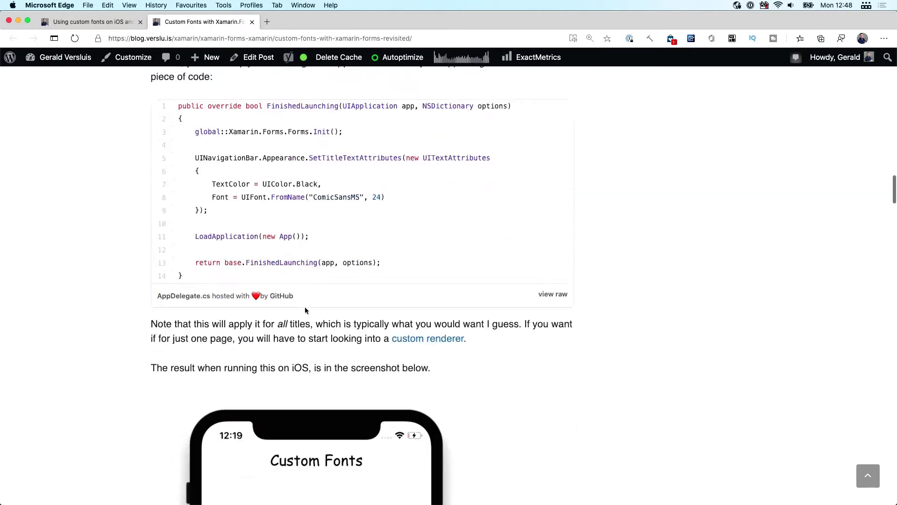
pyautogui.scroll(-3)
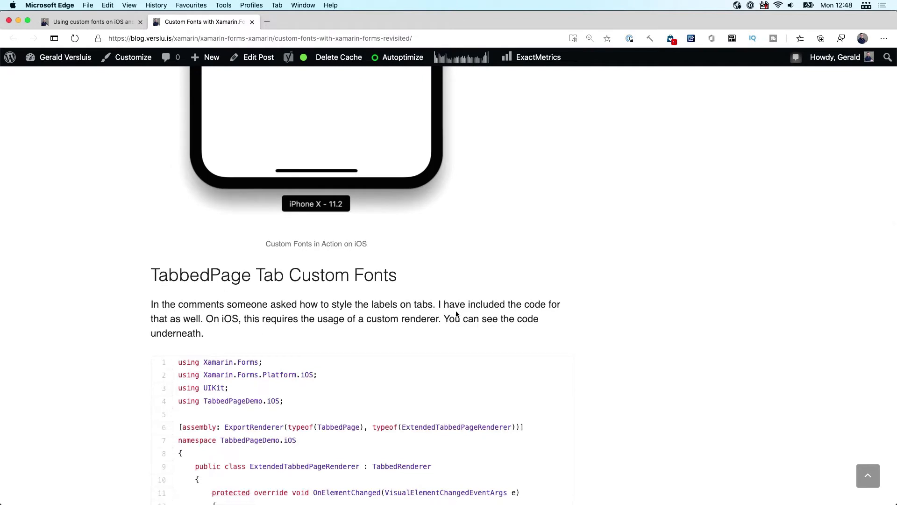
pyautogui.moveTo(454, 309)
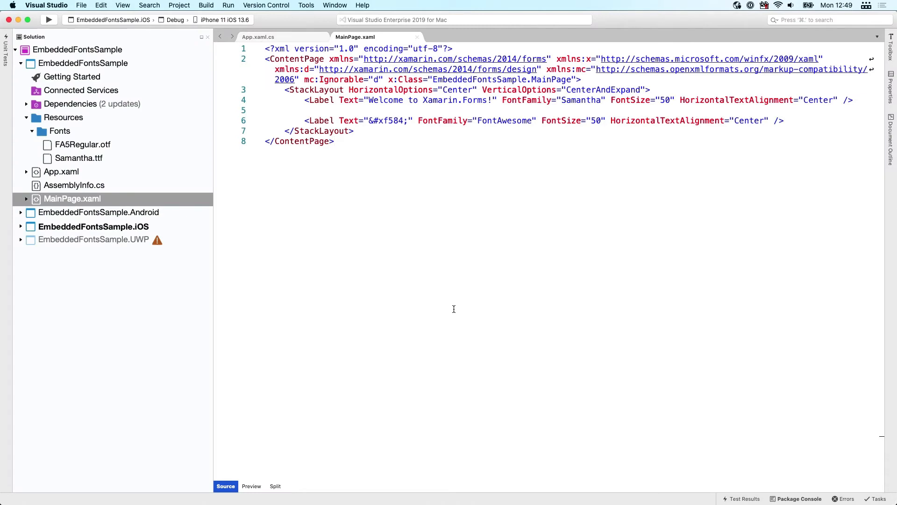
pyautogui.moveTo(412, 265)
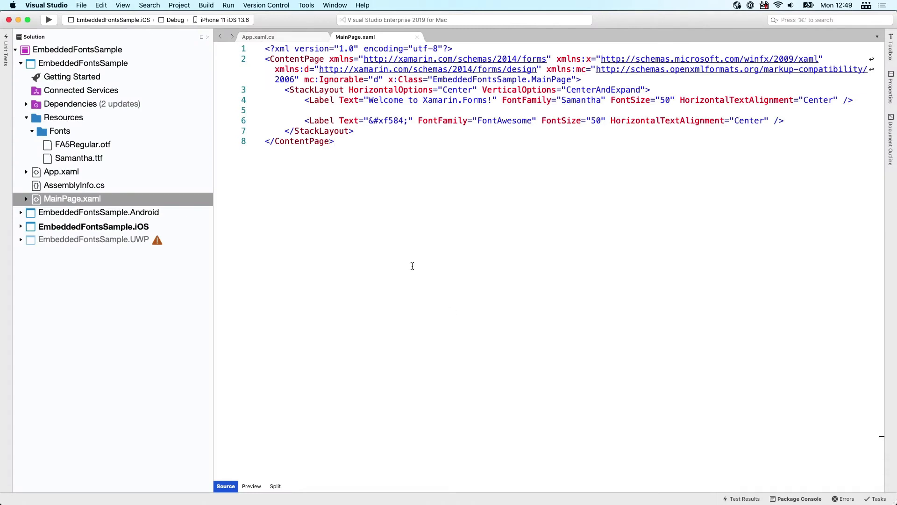
pyautogui.click(83, 64)
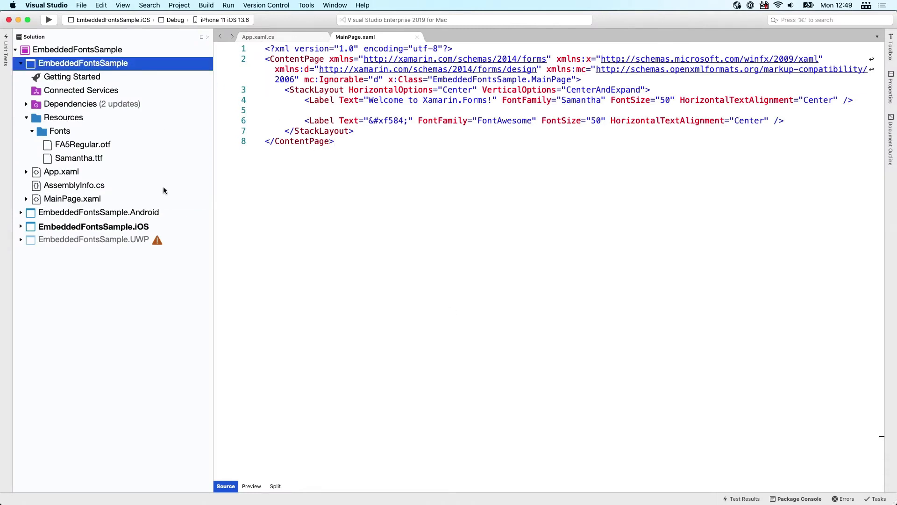
pyautogui.click(93, 239)
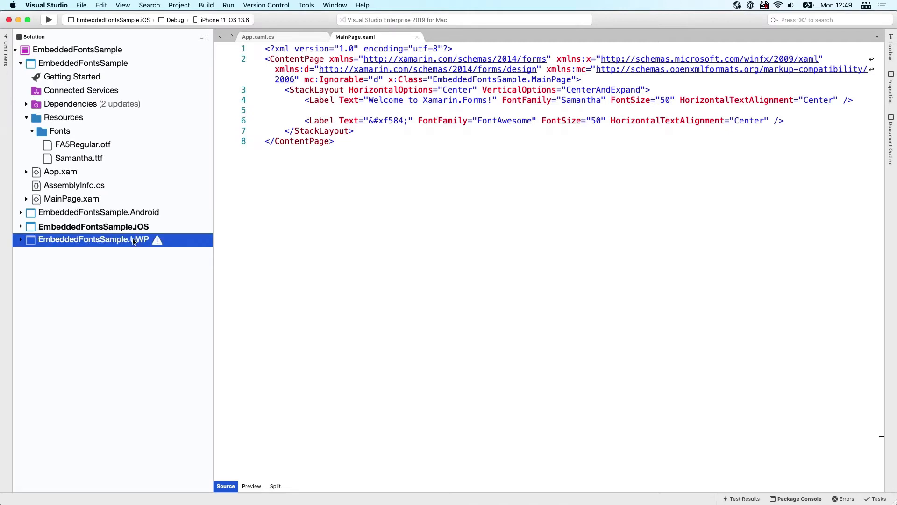
pyautogui.click(83, 63)
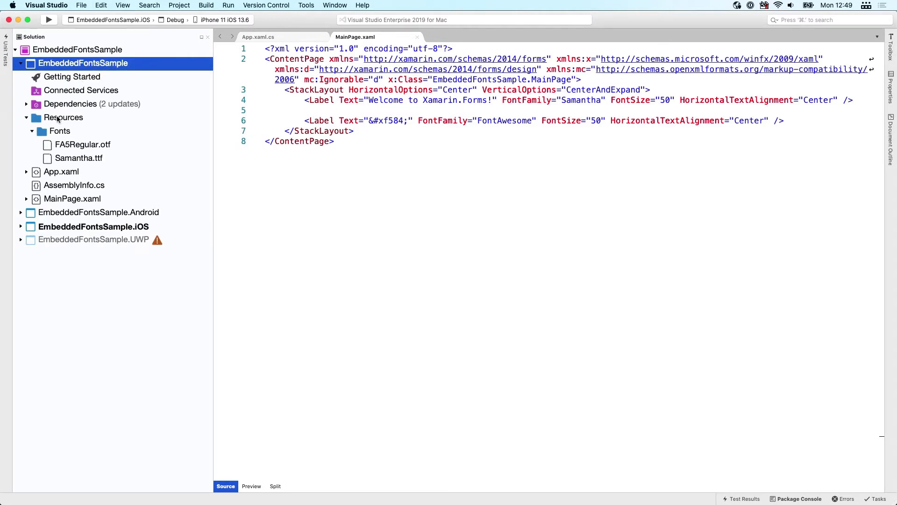
pyautogui.click(63, 117)
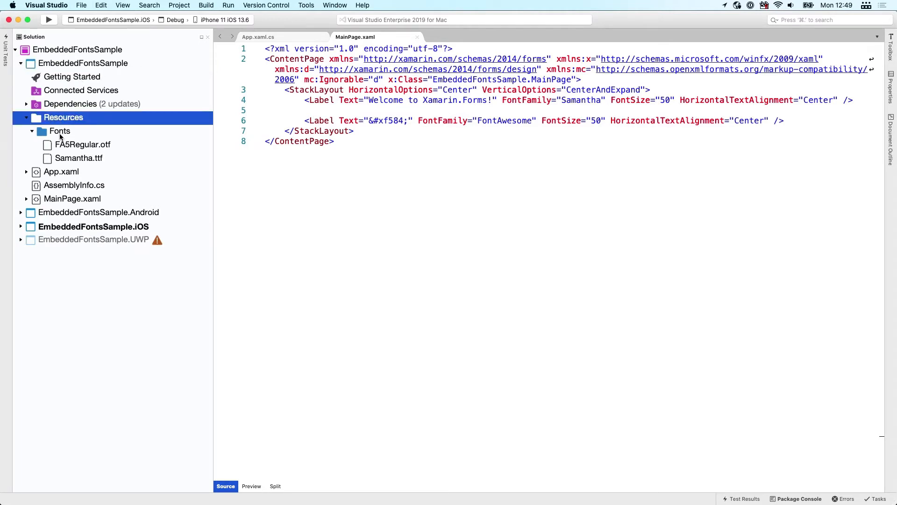
pyautogui.click(60, 131)
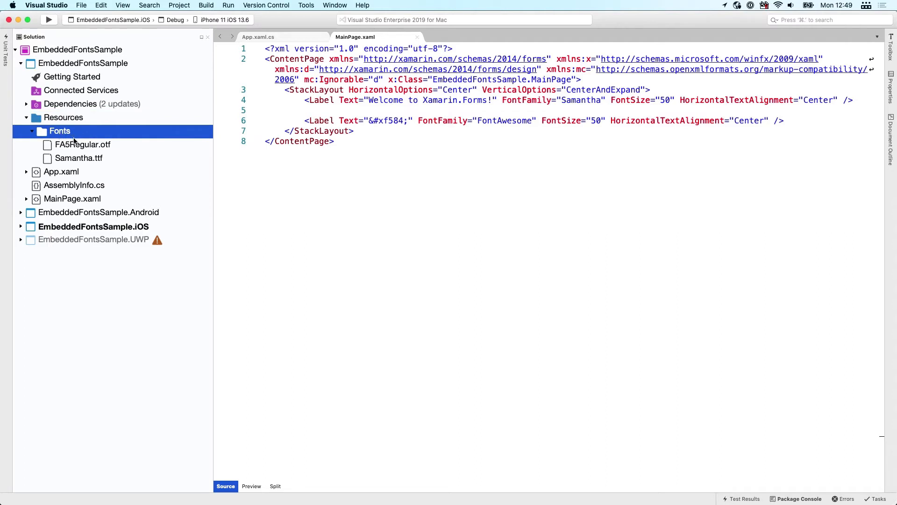
pyautogui.click(82, 144)
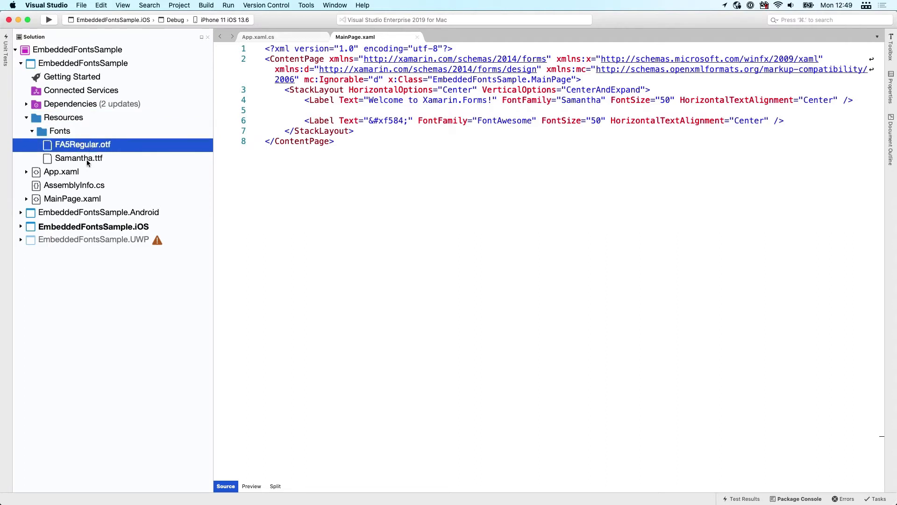
pyautogui.click(79, 158)
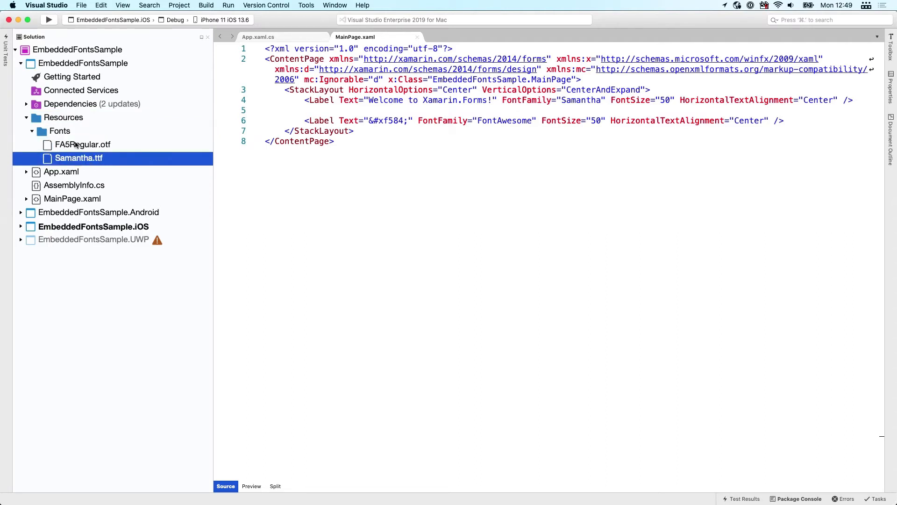
pyautogui.click(82, 145)
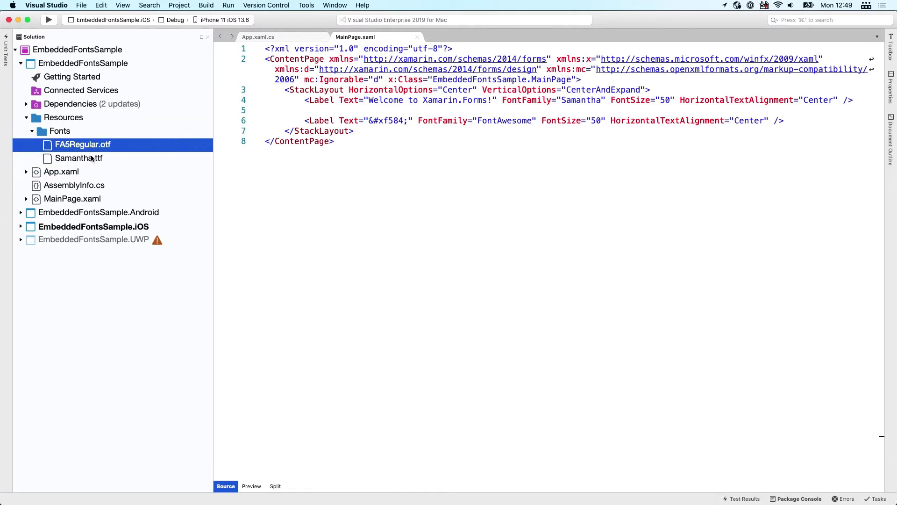
pyautogui.click(79, 158)
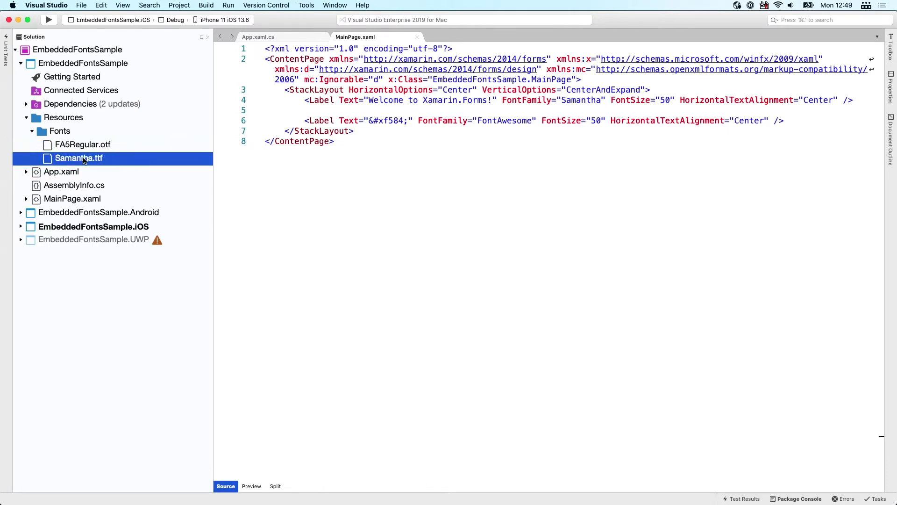
pyautogui.moveTo(108, 158)
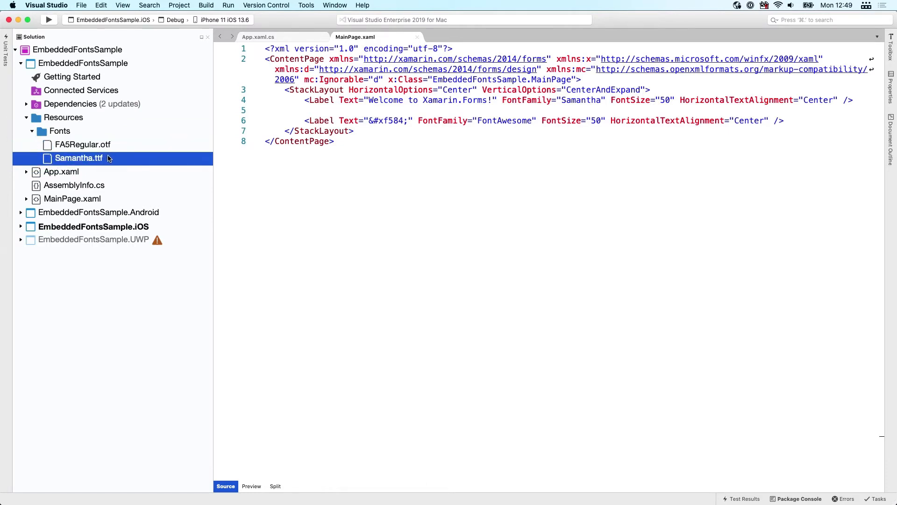
pyautogui.moveTo(129, 158)
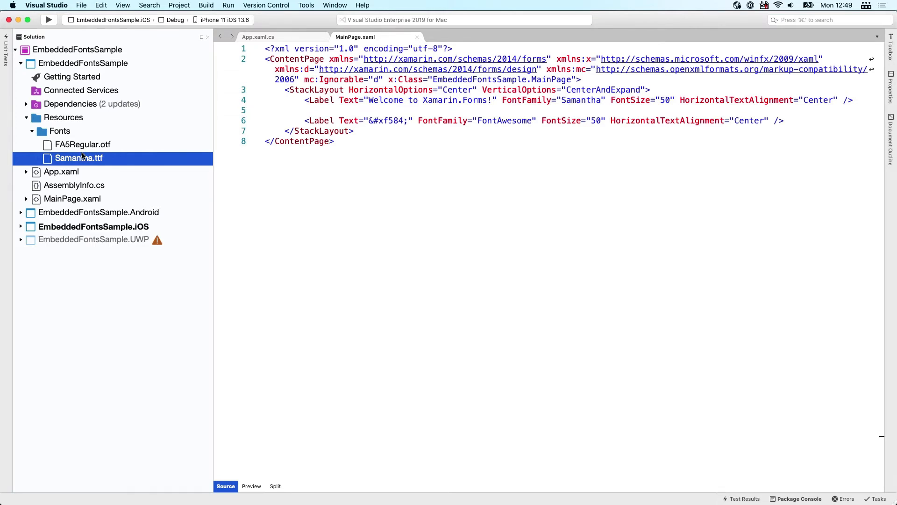
pyautogui.moveTo(89, 158)
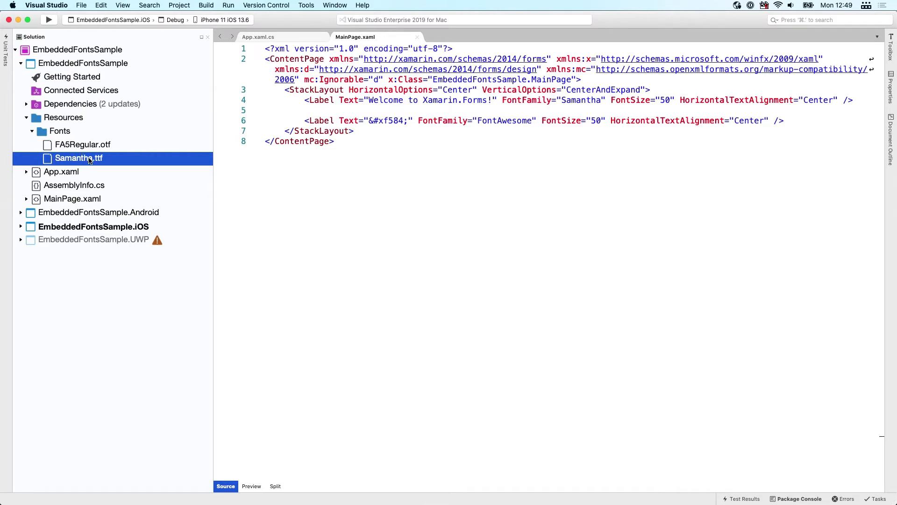
pyautogui.rightClick(79, 158)
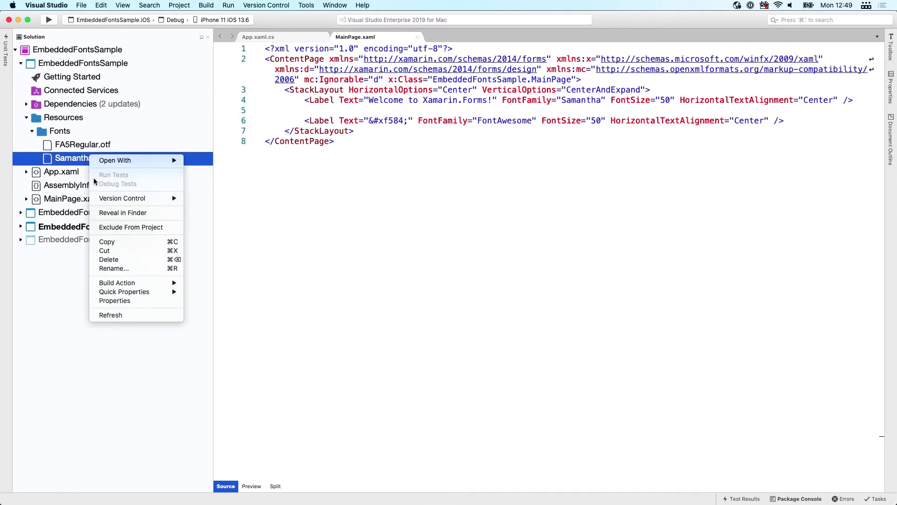
pyautogui.click(117, 282)
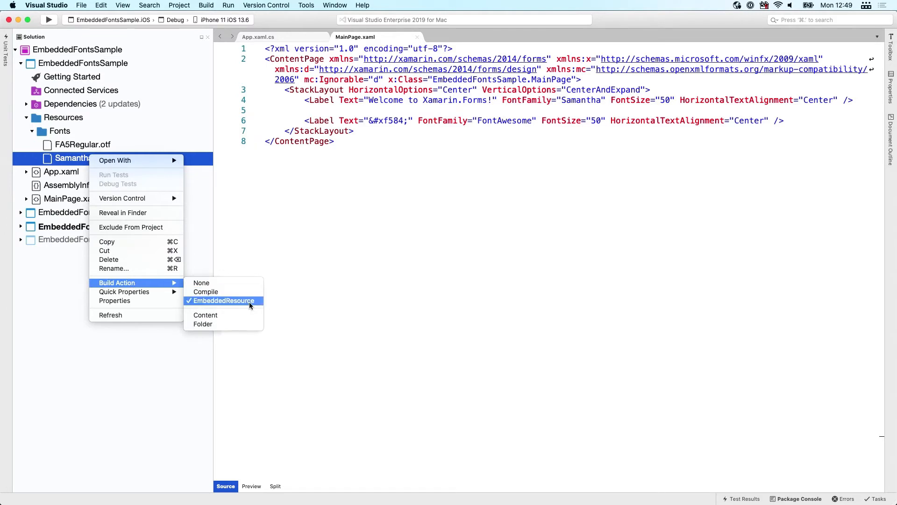
pyautogui.moveTo(252, 305)
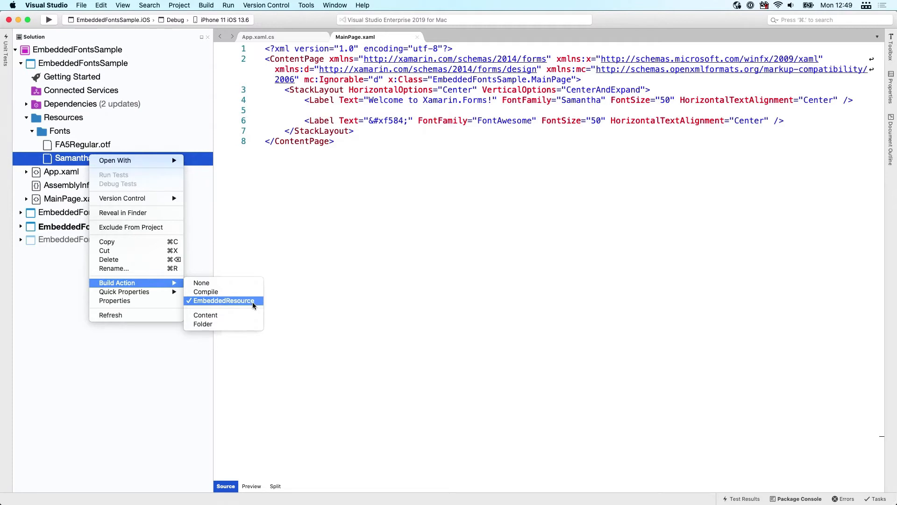
pyautogui.moveTo(262, 303)
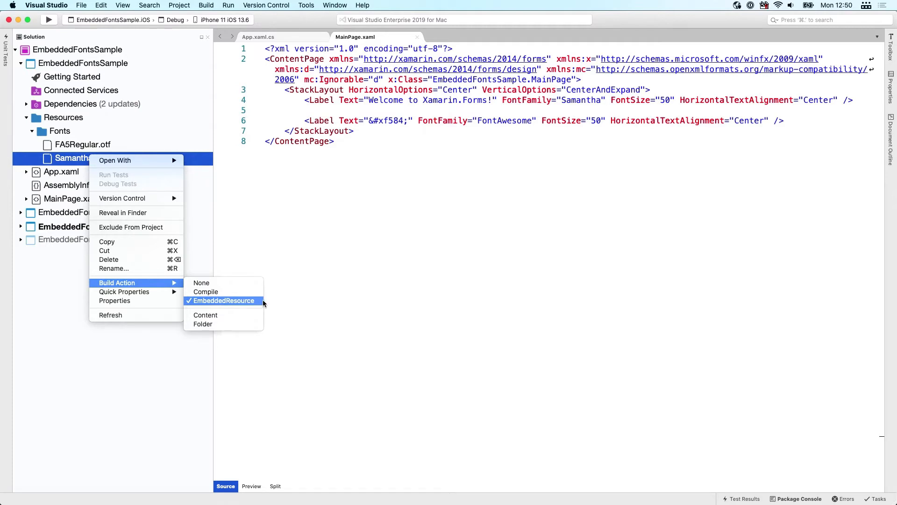
pyautogui.click(224, 301)
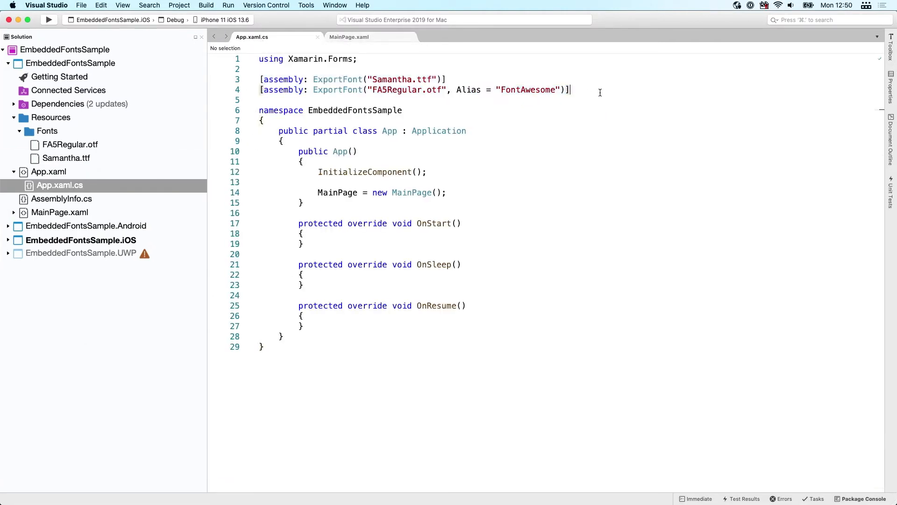
# Step: Review the ExportFont lines for Samantha.ttf and the FontAwesome alias, then switch files
pyautogui.doubleClick(283, 79)
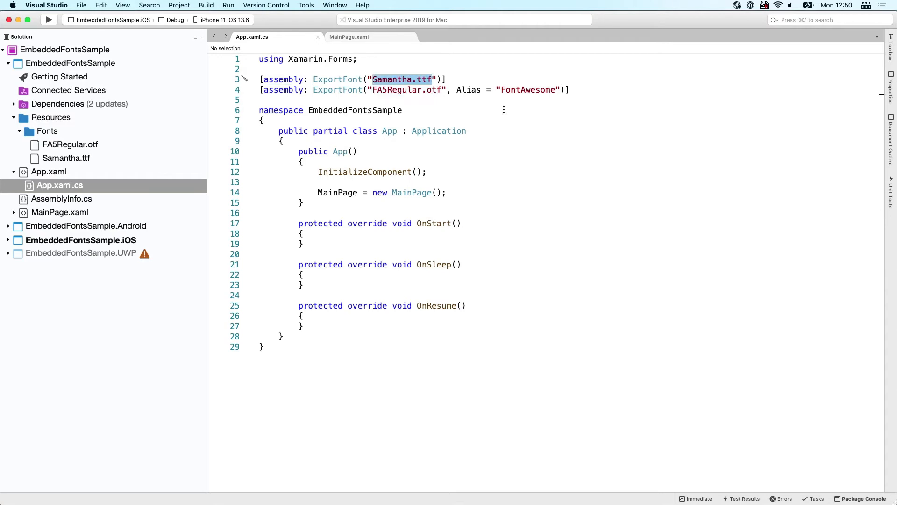
pyautogui.moveTo(519, 118)
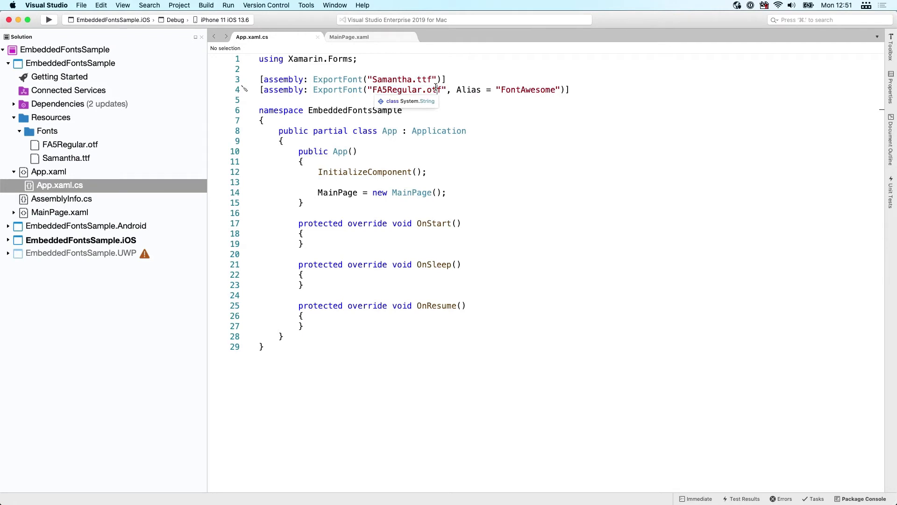
pyautogui.moveTo(469, 90)
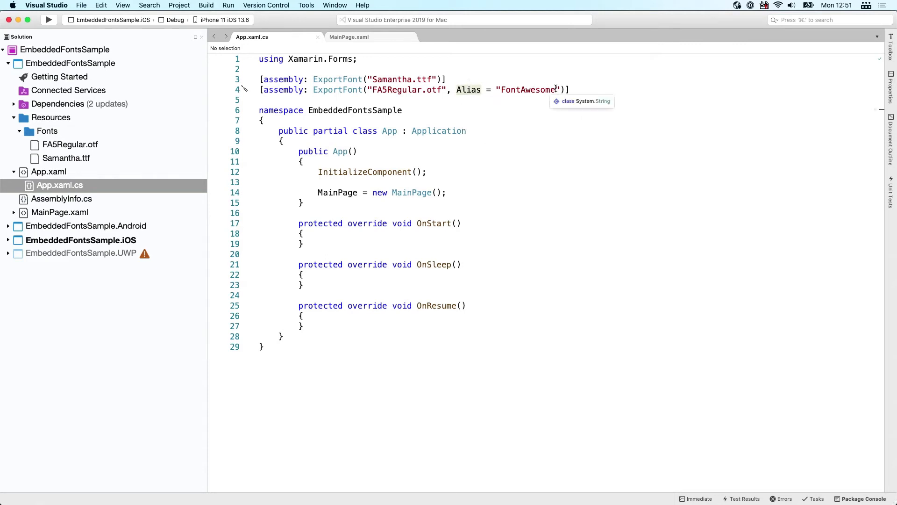
pyautogui.doubleClick(529, 90)
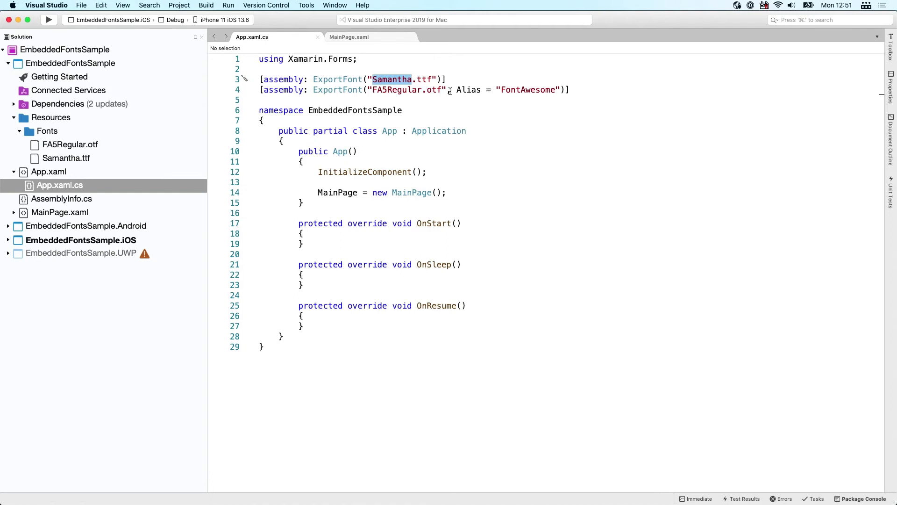
pyautogui.click(349, 36)
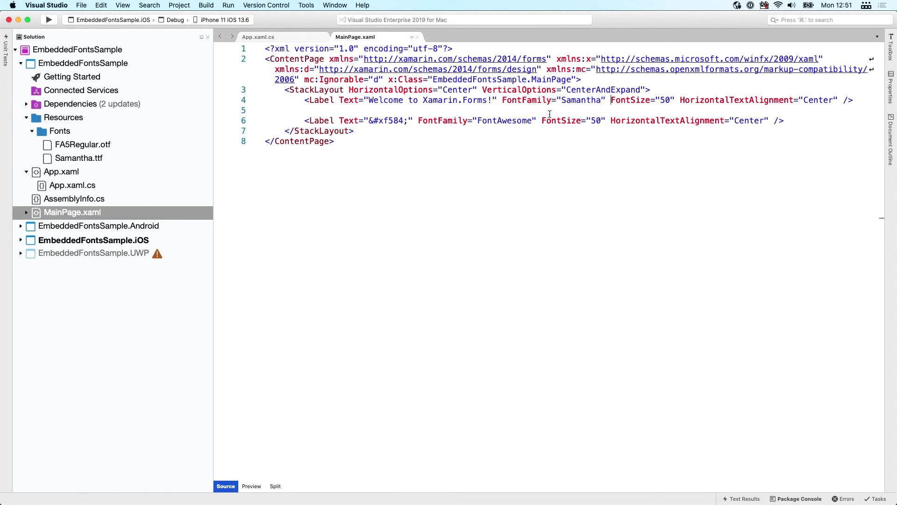
# Step: Highlight FontAwesome on the icon Label and run EmbeddedFontsSample.iOS in Debug
pyautogui.doubleClick(503, 120)
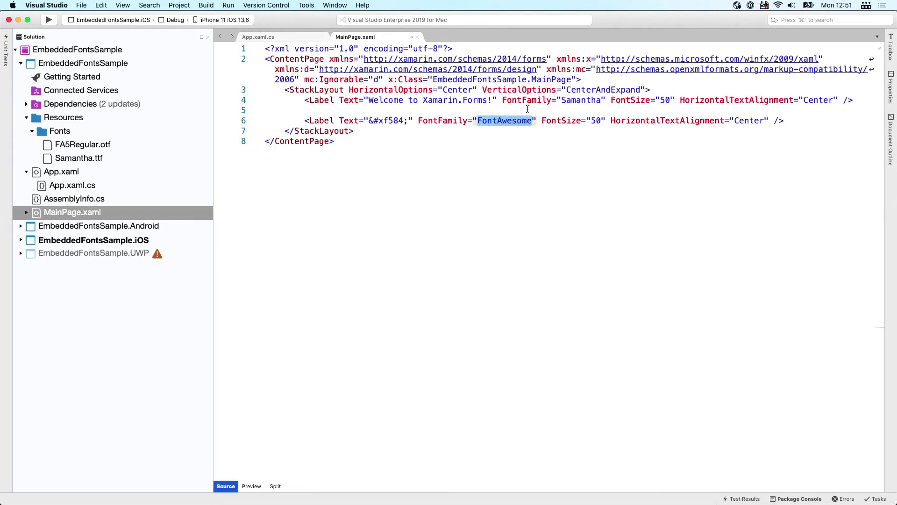
pyautogui.click(49, 20)
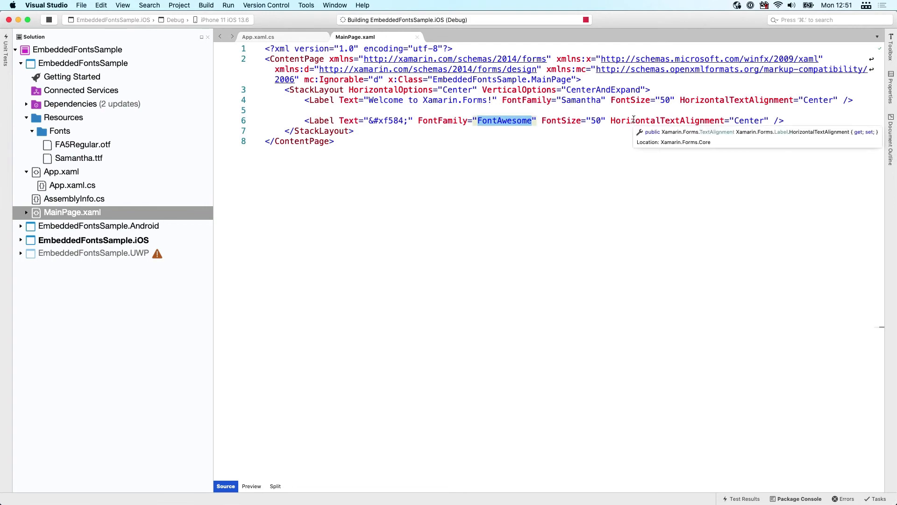
pyautogui.moveTo(729, 166)
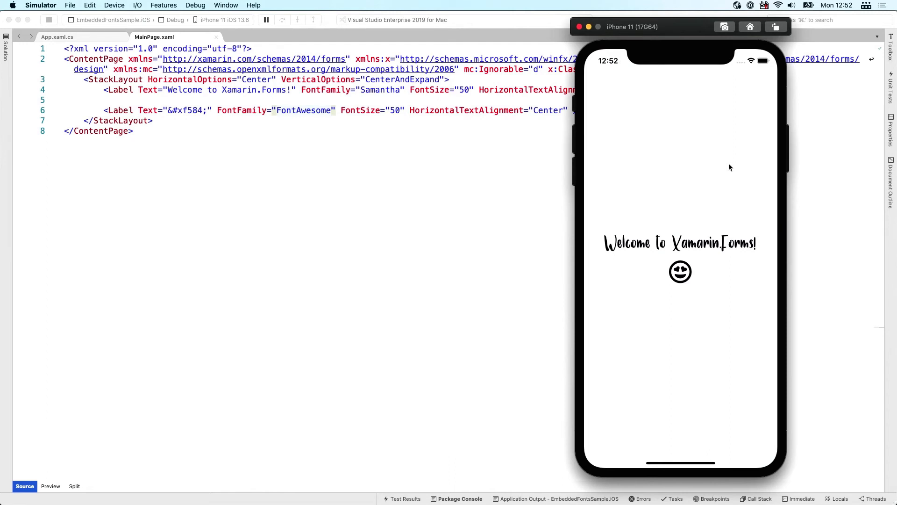
pyautogui.moveTo(617, 216)
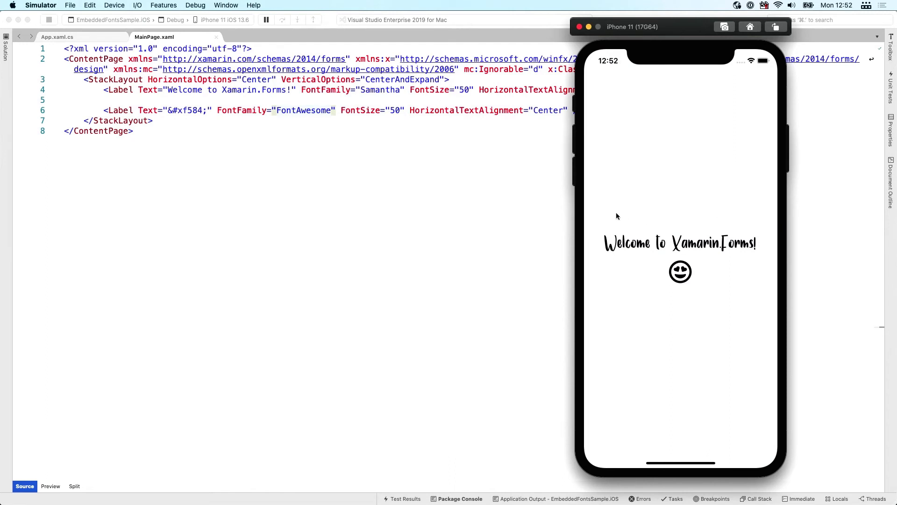
pyautogui.moveTo(677, 258)
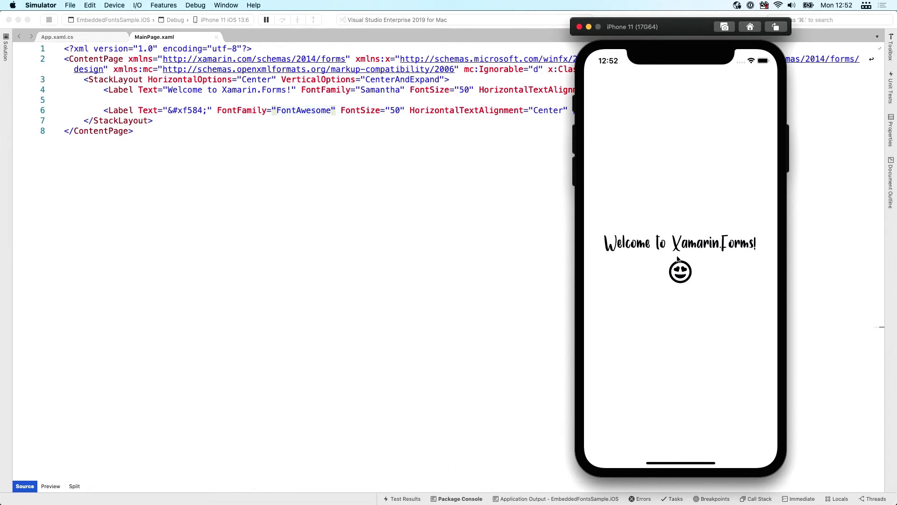